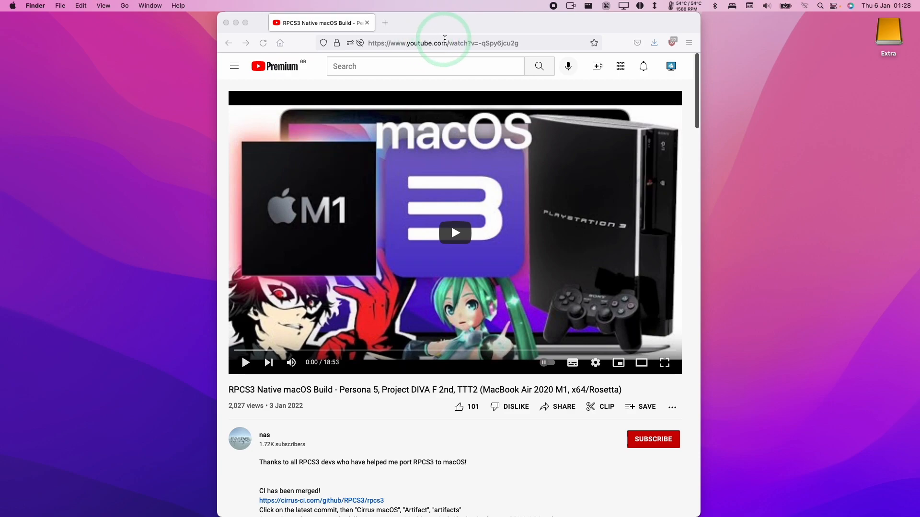
mouse_move(697, 103)
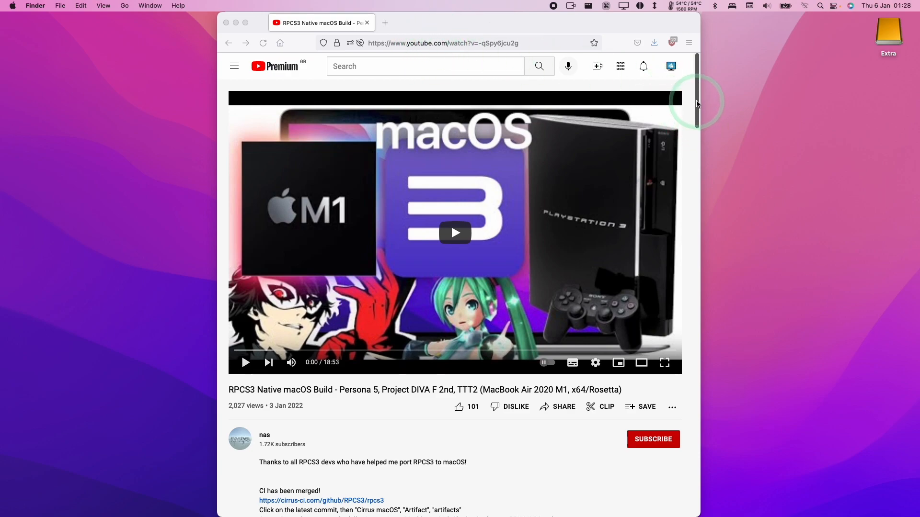
mouse_move(709, 98)
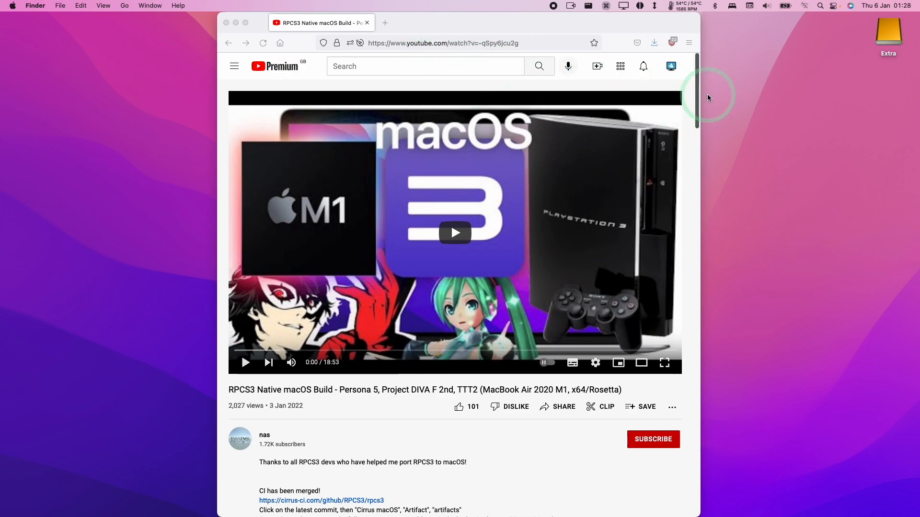
- Open the cirrus-ci.com/github/RPCS3/rpcs3 link from the video description in a new tab
scroll("down", 3)
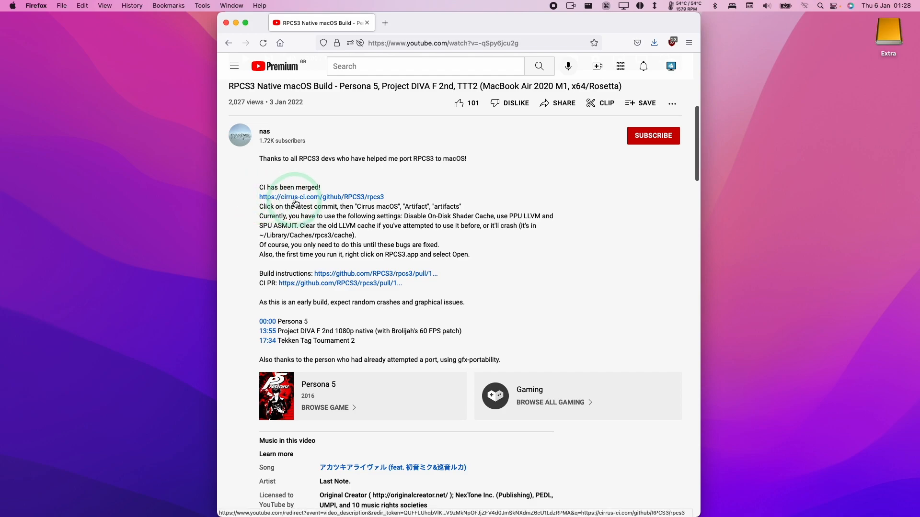
mouse_move(382, 203)
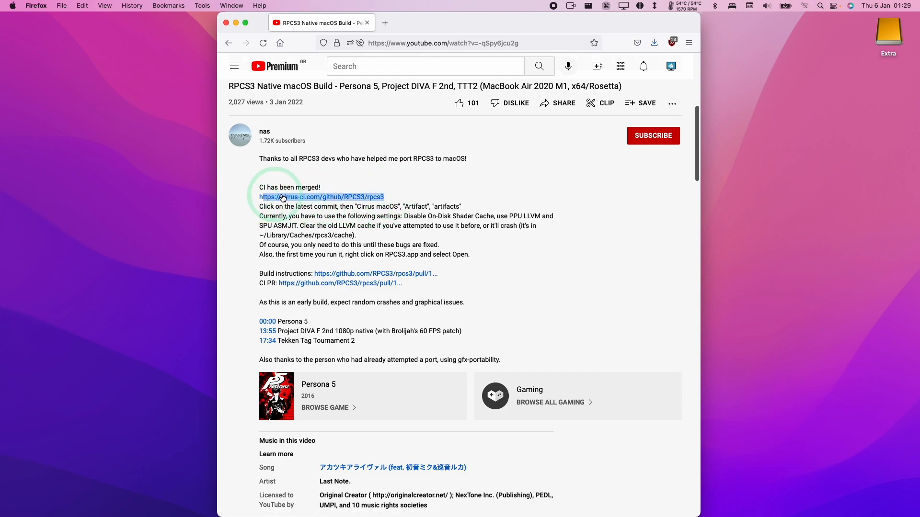
left_click(321, 197)
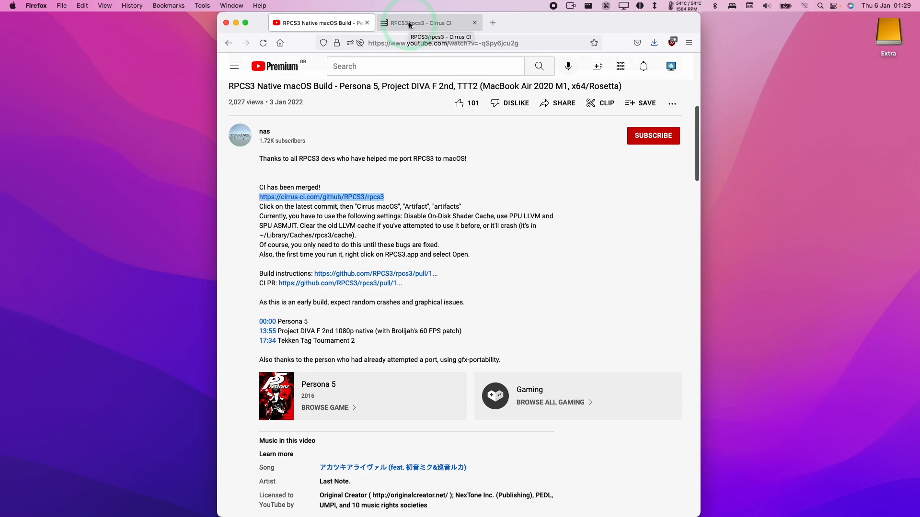
- Switch to the RPCS3/rpcs3 - Cirrus CI tab
left_click(410, 22)
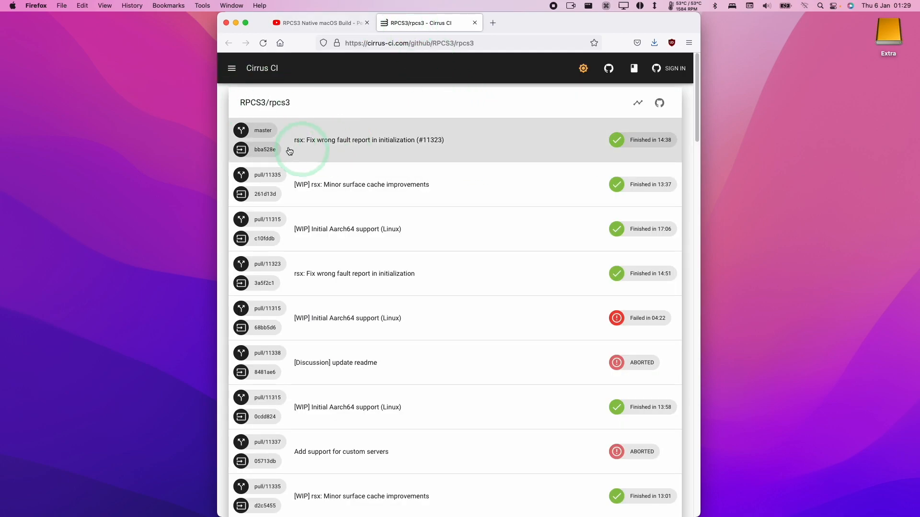
mouse_move(314, 137)
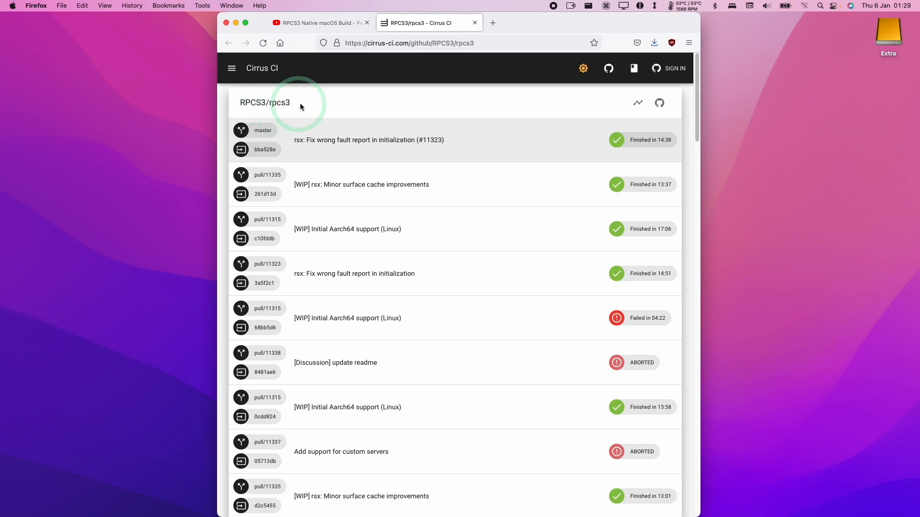
mouse_move(363, 132)
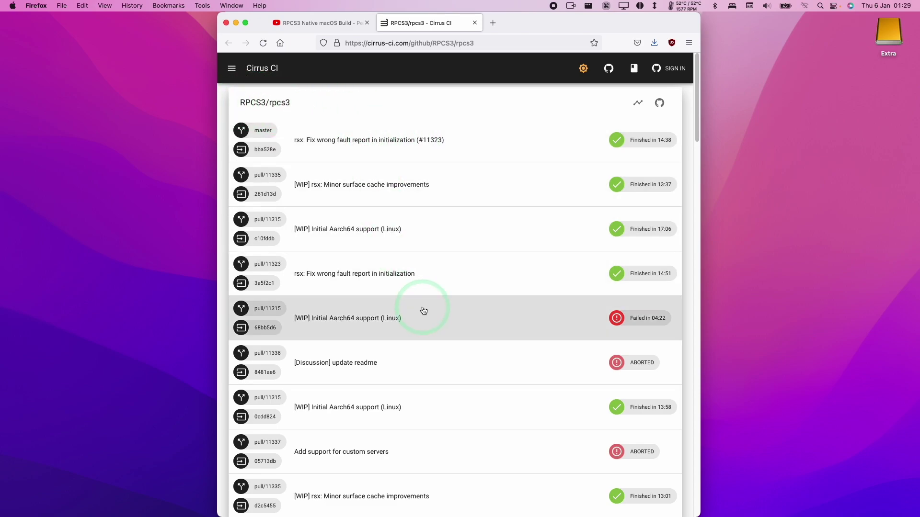
mouse_move(351, 149)
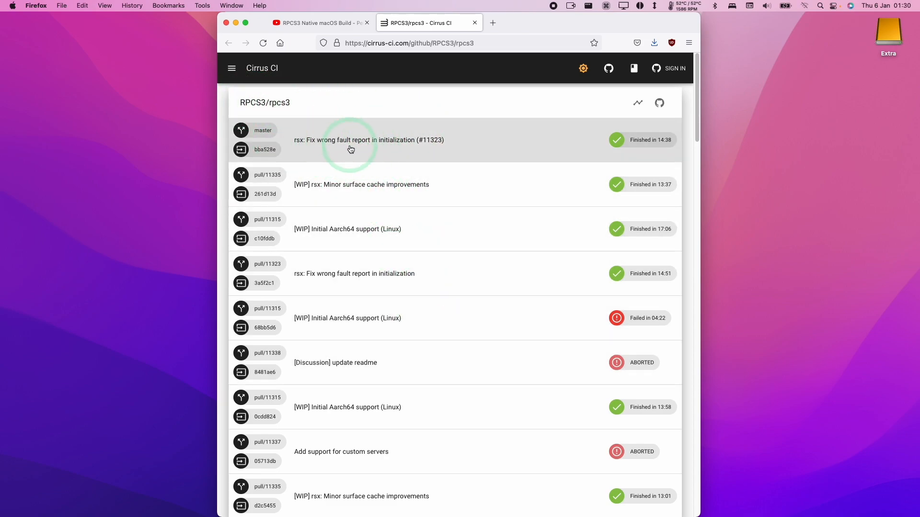
- Open the top master build 'rsx: Fix wrong fault report in initialization' and its Cirrus macOS task
left_click(351, 140)
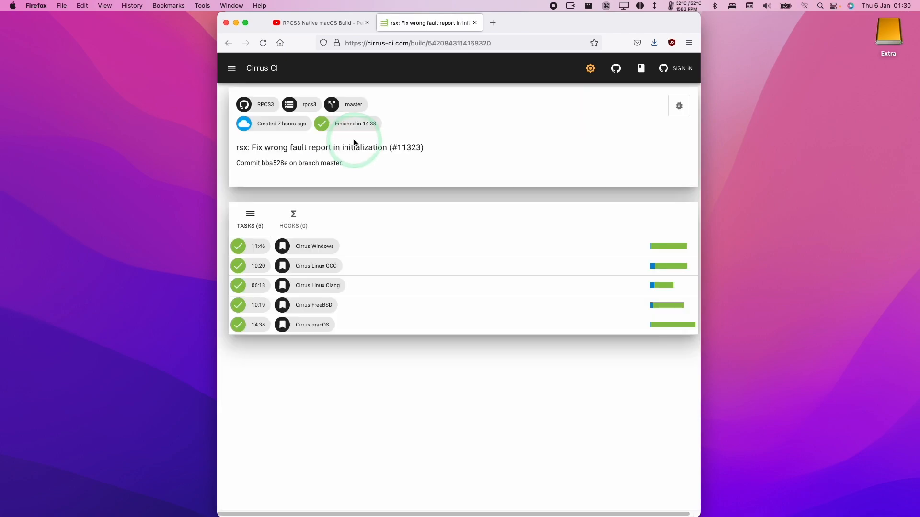
mouse_move(329, 242)
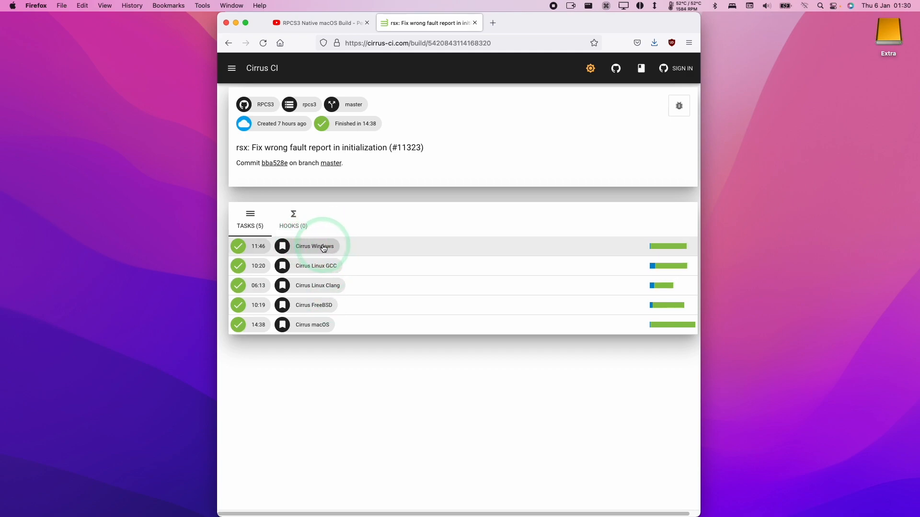
mouse_move(332, 331)
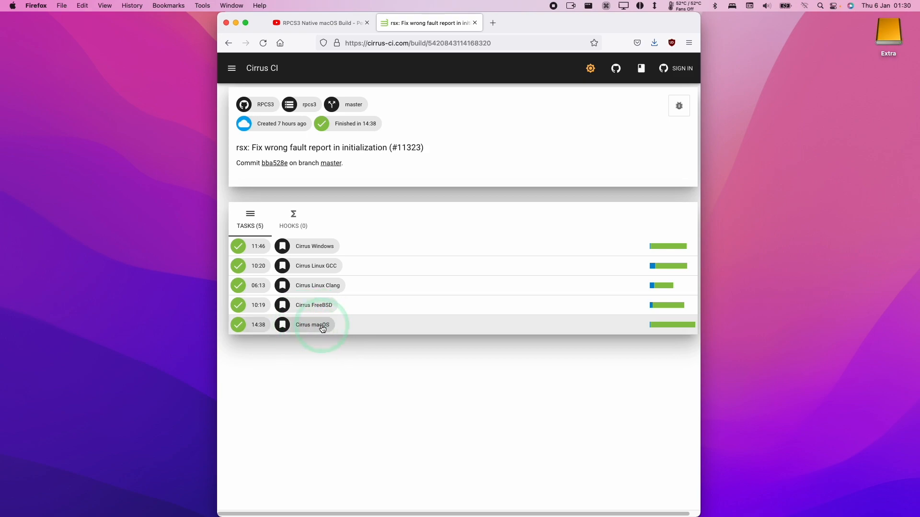
left_click(301, 105)
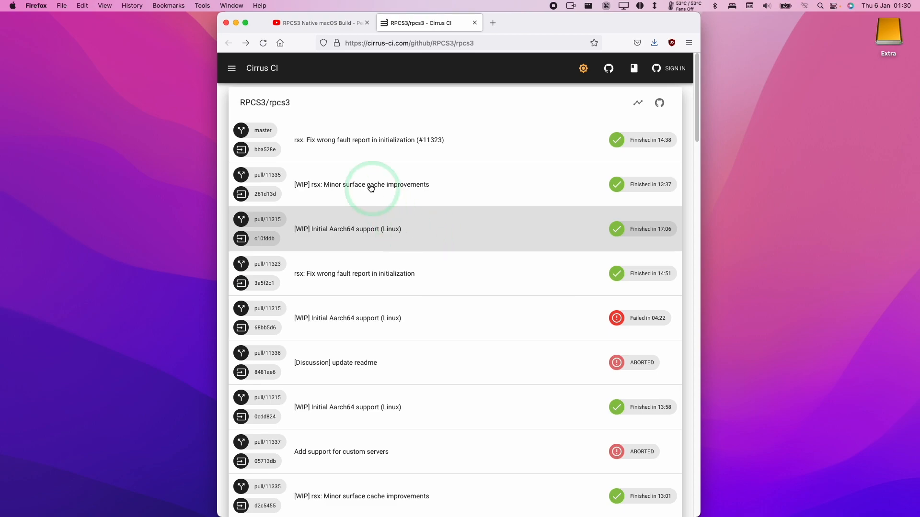
mouse_move(399, 149)
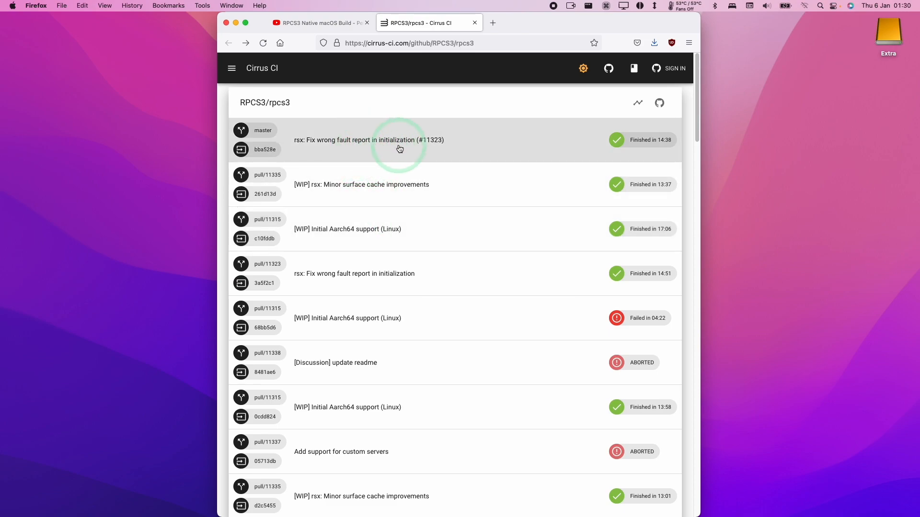
mouse_move(406, 144)
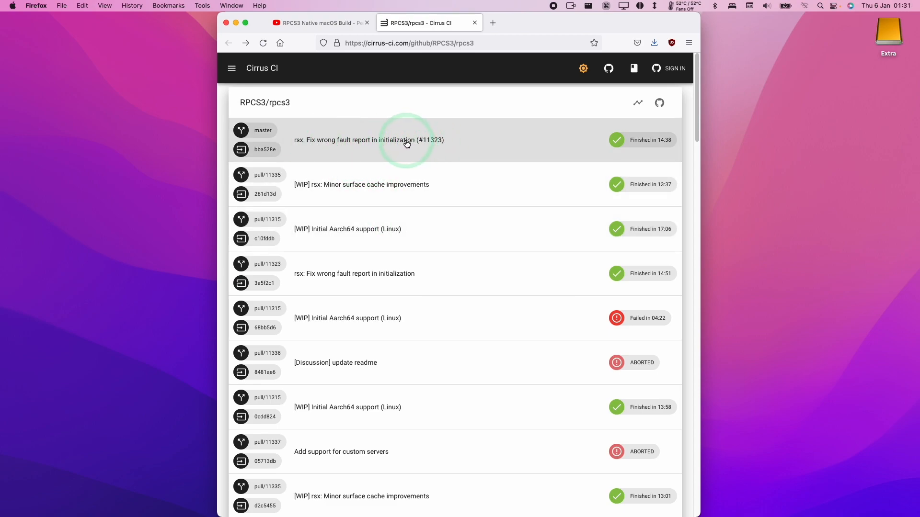
mouse_move(434, 146)
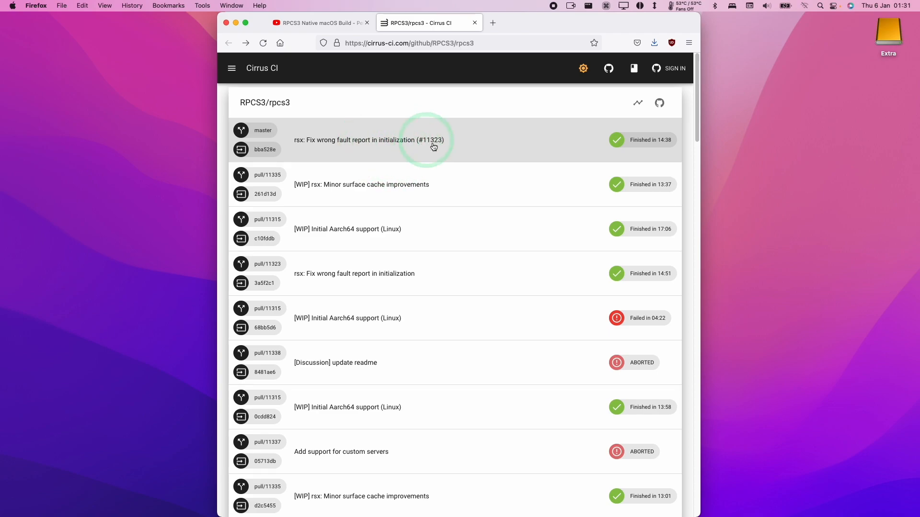
mouse_move(409, 141)
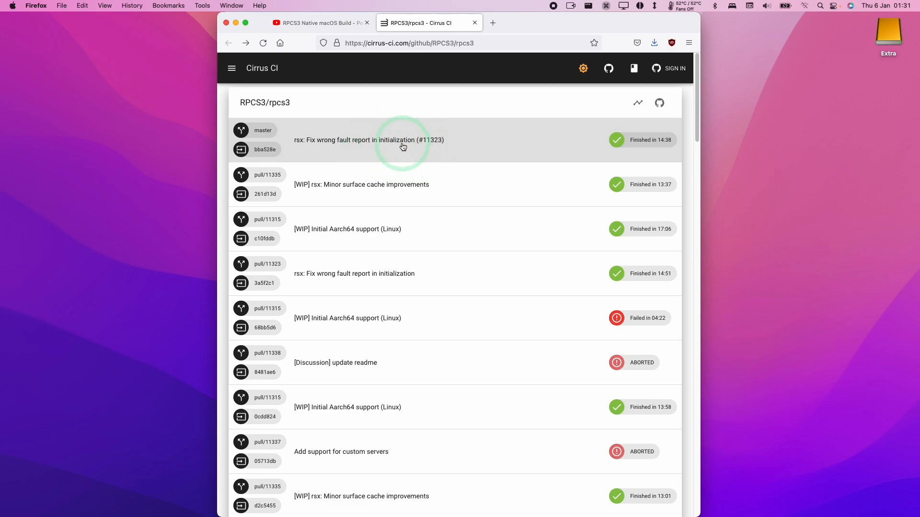
mouse_move(375, 153)
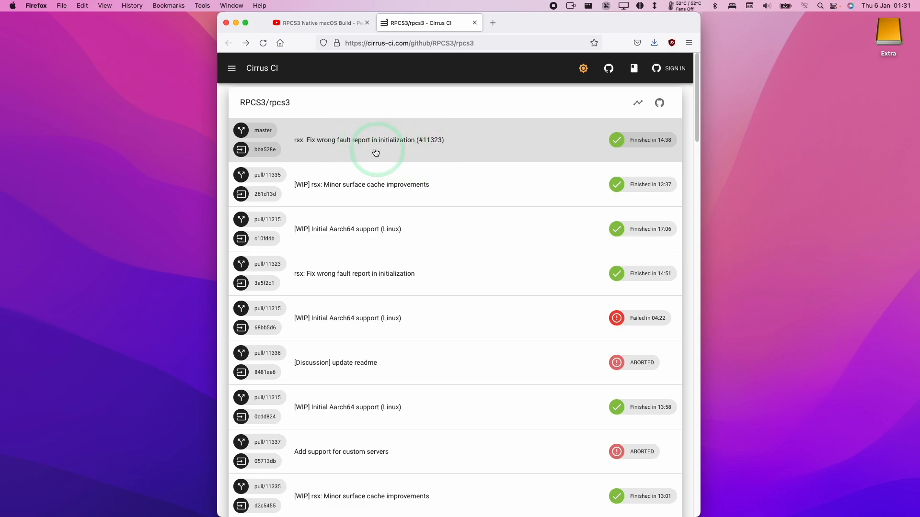
mouse_move(342, 137)
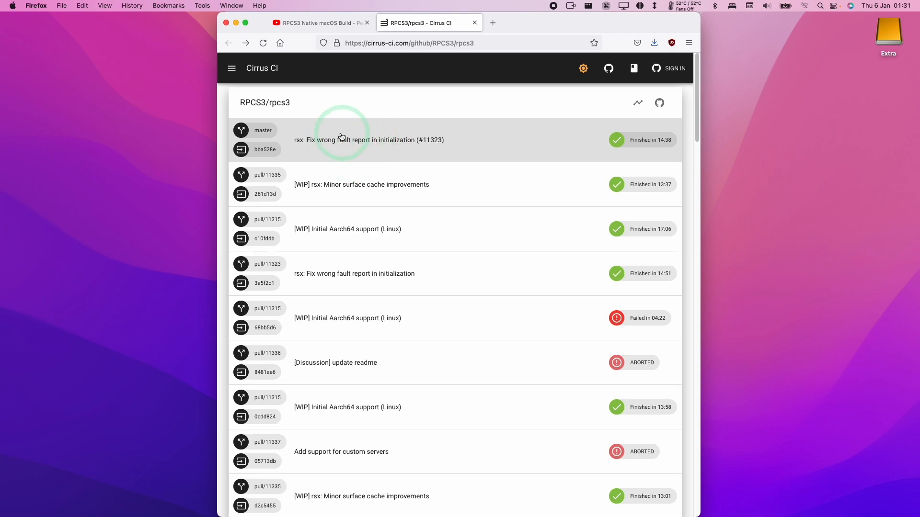
- Reopen the 'rsx: Fix wrong fault report' master build to view its task list
left_click(361, 140)
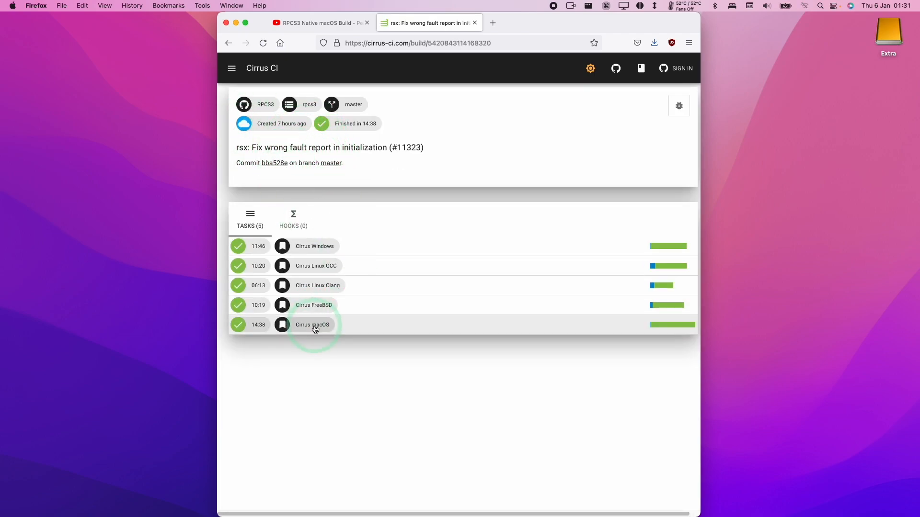
- Download rpcs3-v0.0.20-13150-bba528e2_macos.dmg from the Cirrus macOS task's Artifact > artifacts folder
left_click(312, 325)
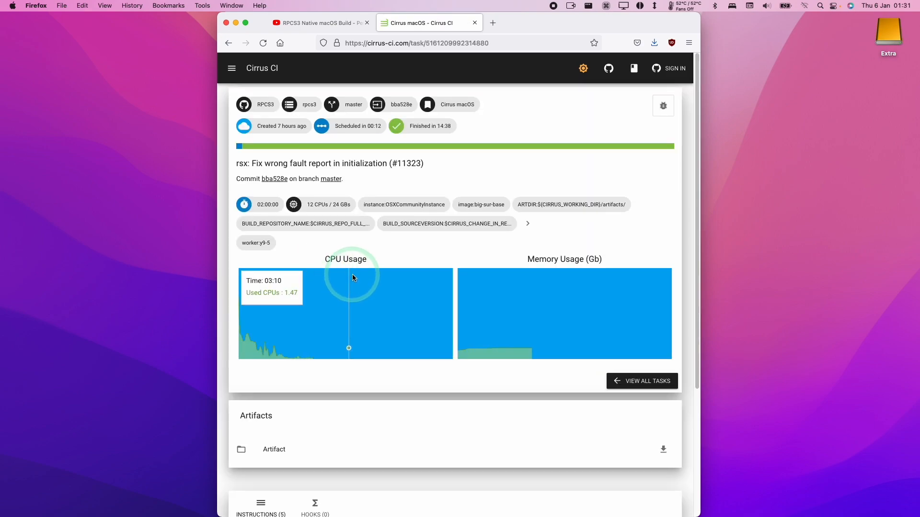
scroll("down", 3)
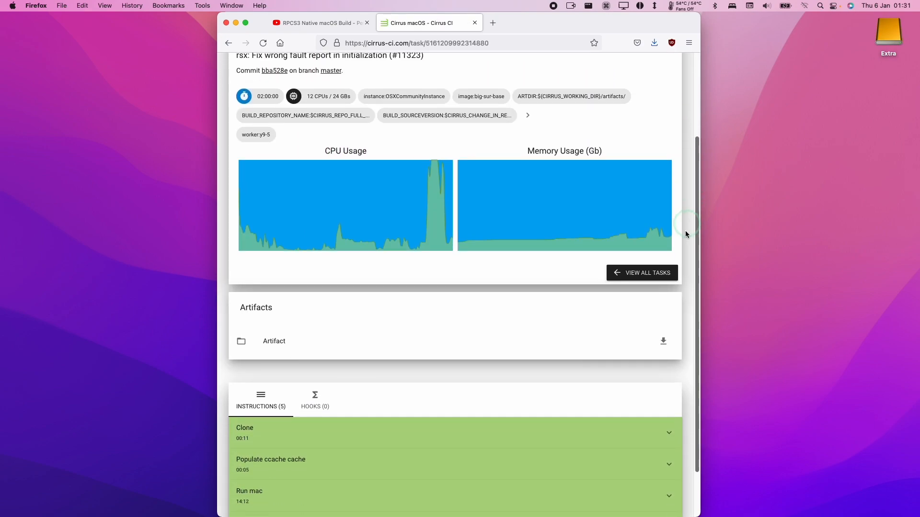
scroll("down", 3)
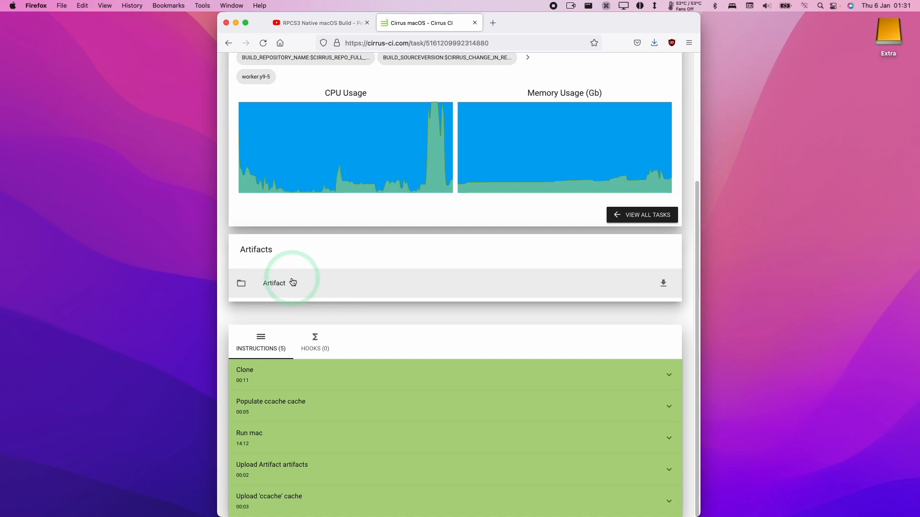
left_click(274, 283)
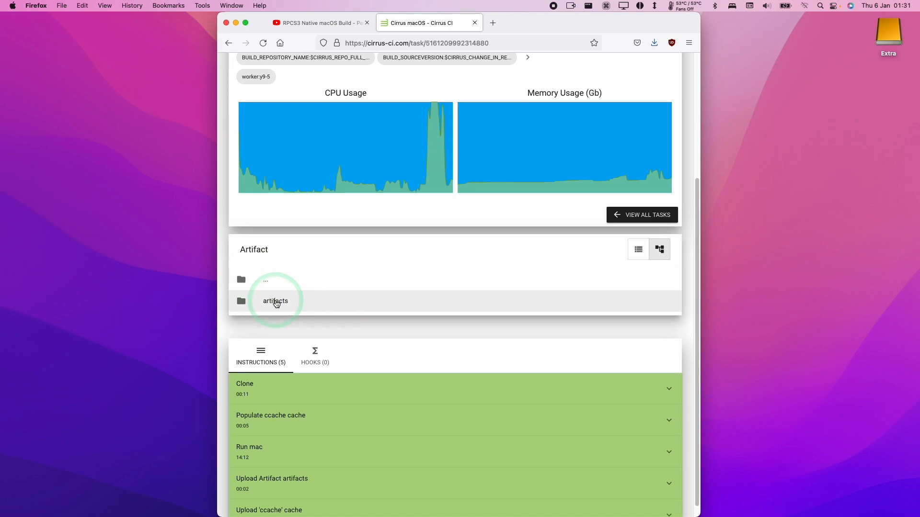
left_click(275, 301)
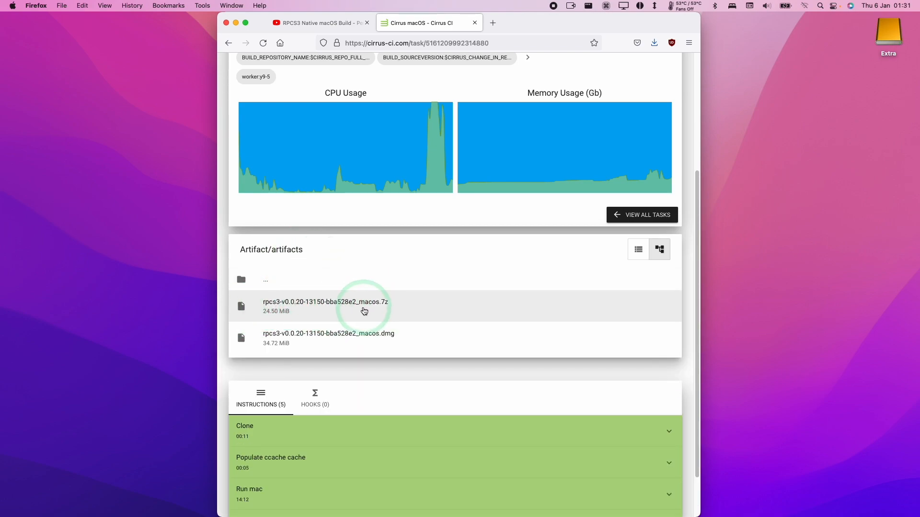
mouse_move(391, 334)
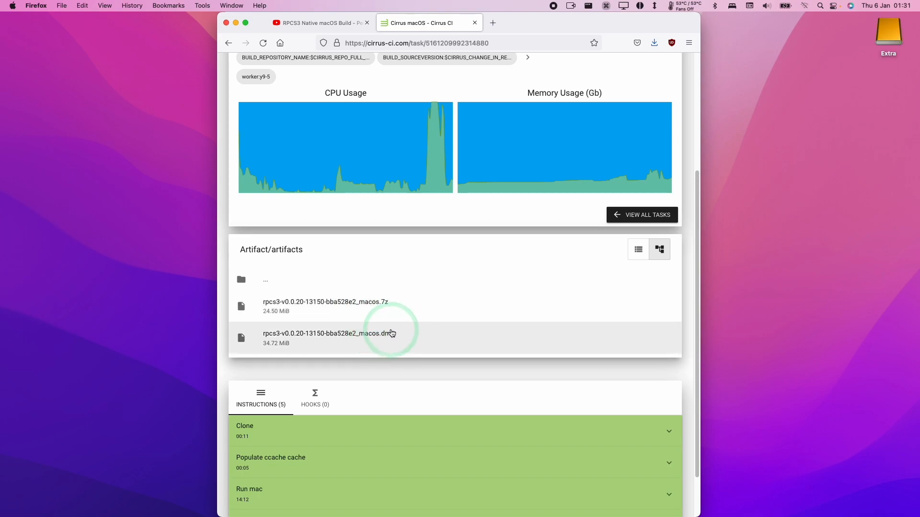
mouse_move(314, 341)
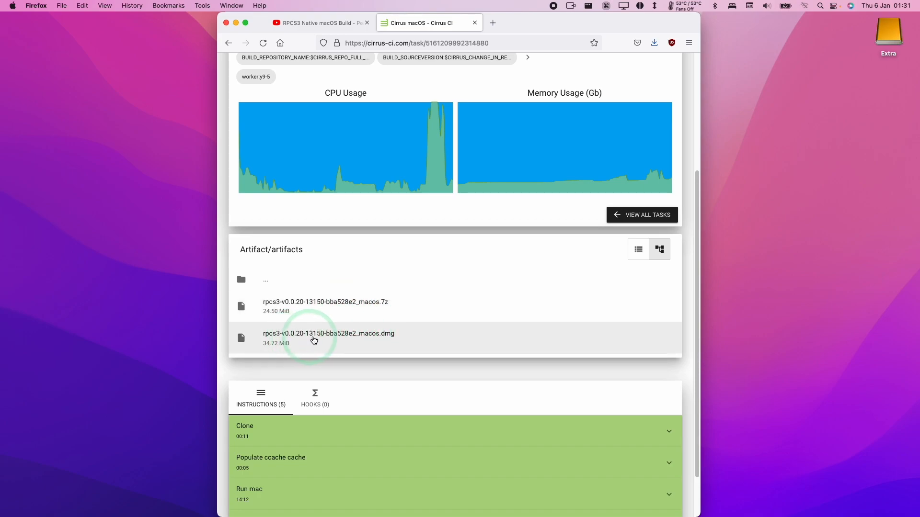
left_click(314, 341)
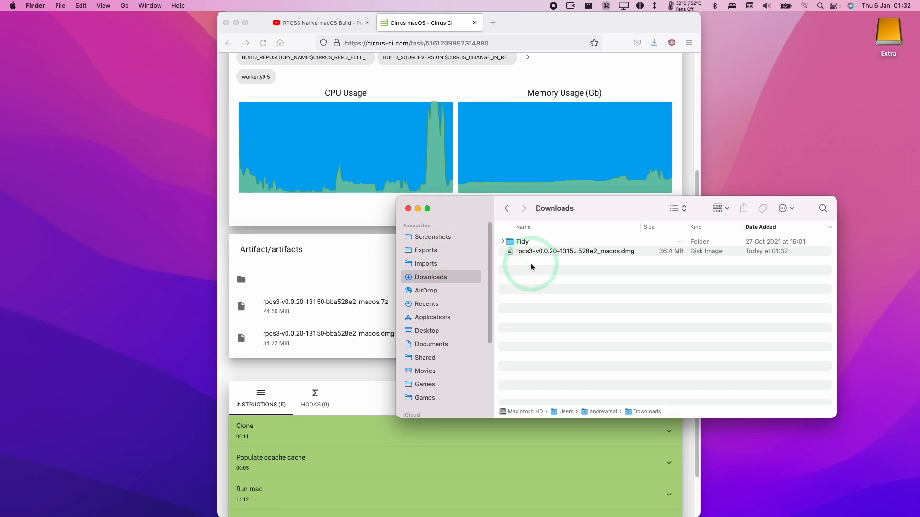
- Mount the RPCS3 .dmg and drag the RPCS3 app into Applications
left_click(575, 251)
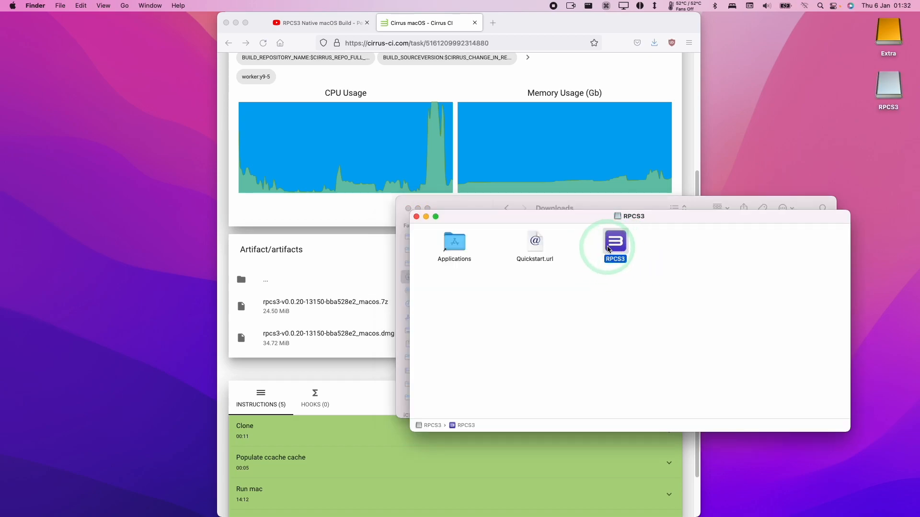
left_click_drag(614, 243, 454, 244)
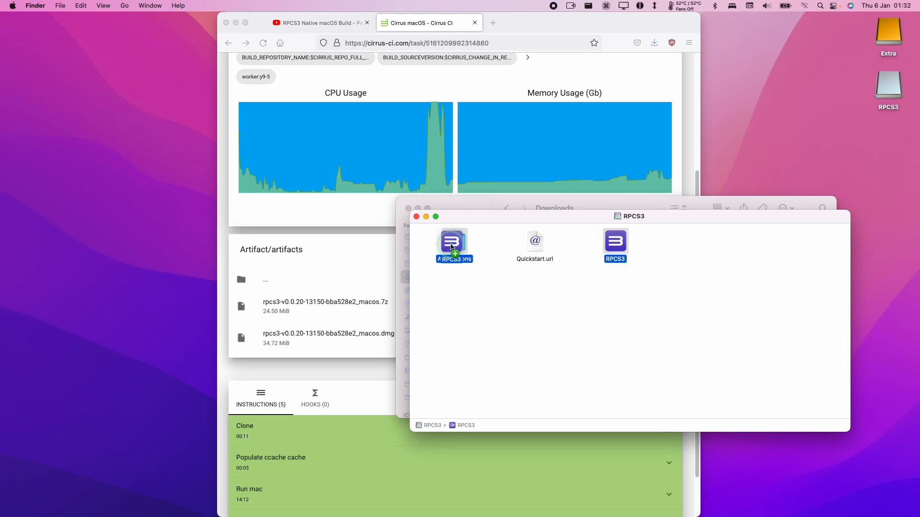
left_click_drag(454, 243, 457, 272)
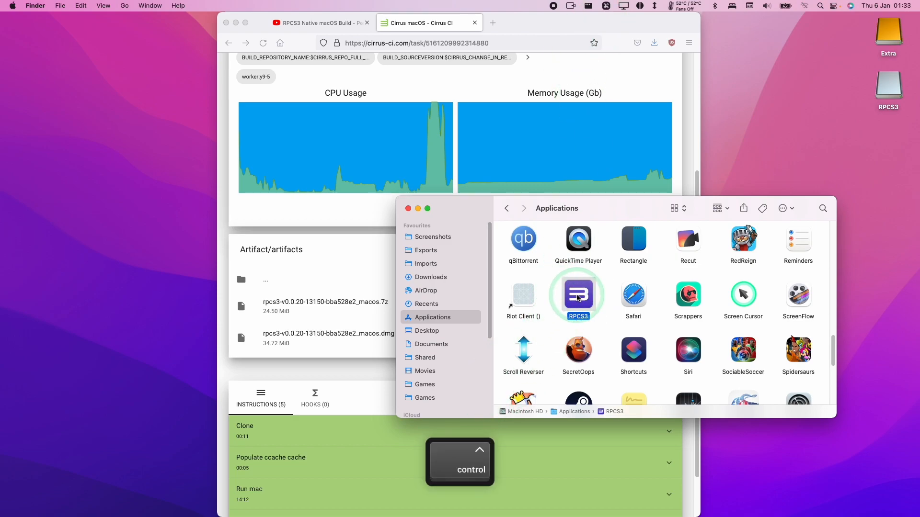
- Open RPCS3 from Applications with Control-click > Open, confirming the unverified-developer warning
right_click(579, 296)
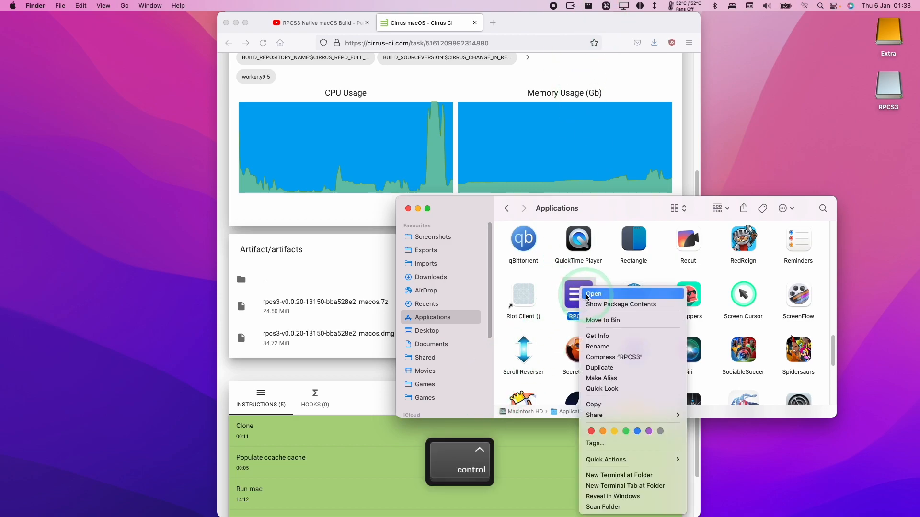
left_click(593, 294)
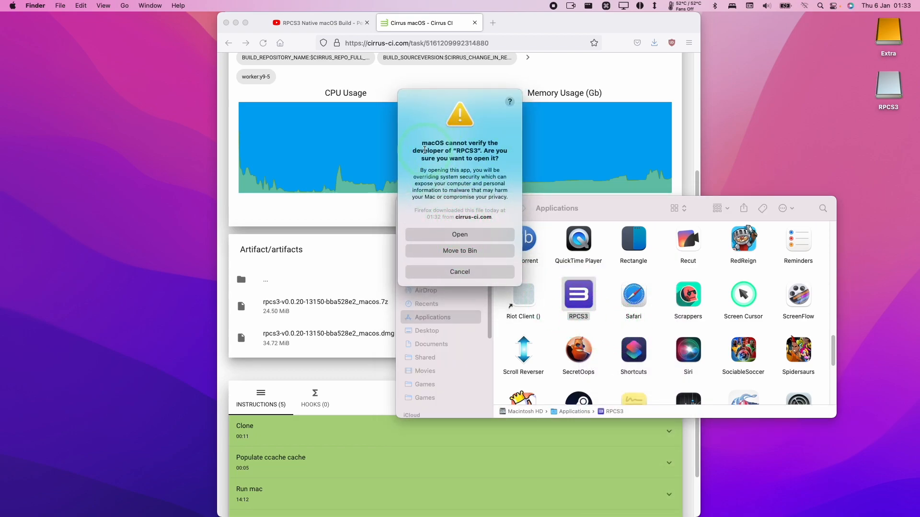
left_click(460, 272)
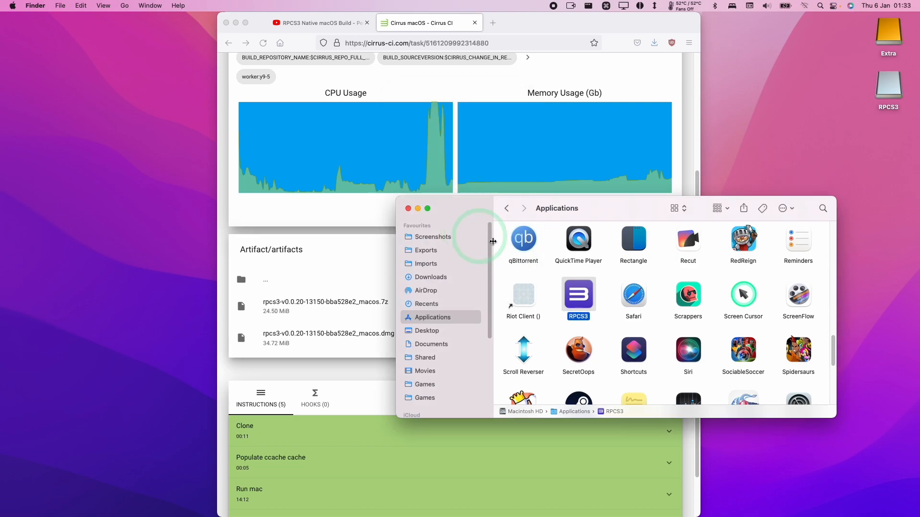
double_click(578, 298)
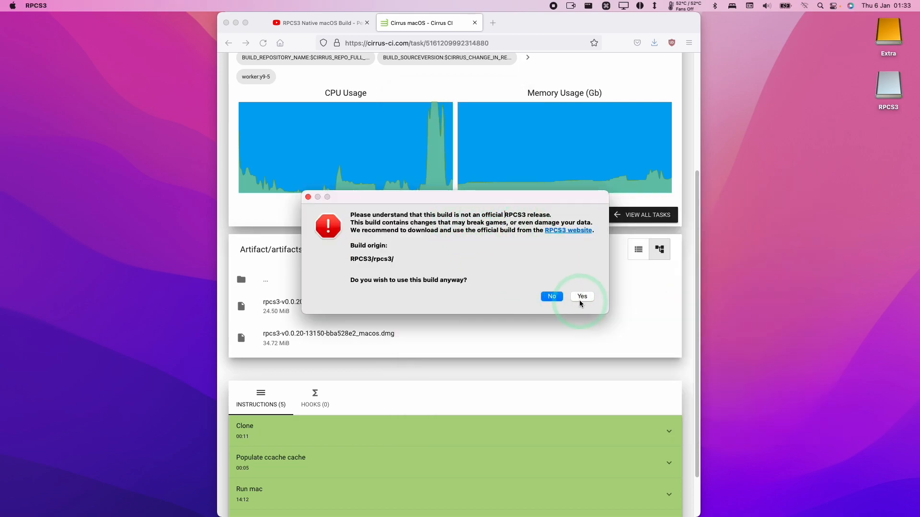
- Accept the 'not an official RPCS3 release' warning with Yes
left_click(581, 296)
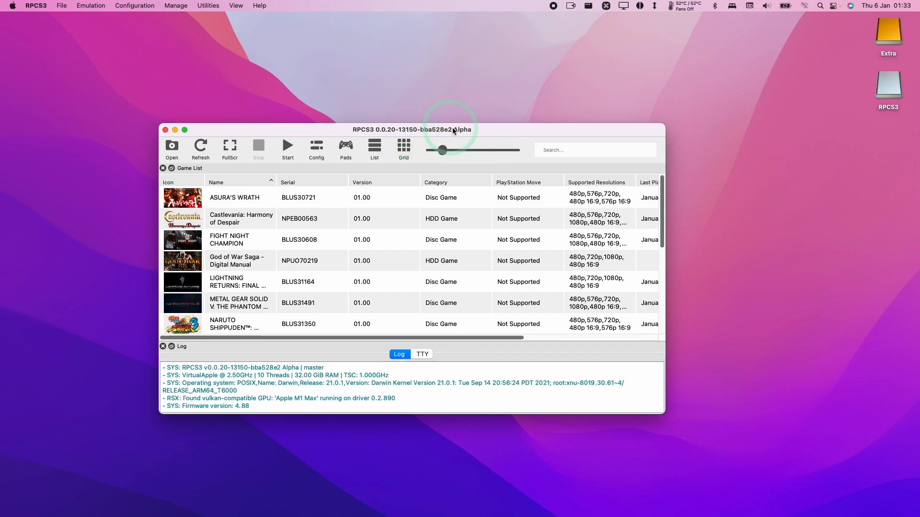
mouse_move(445, 130)
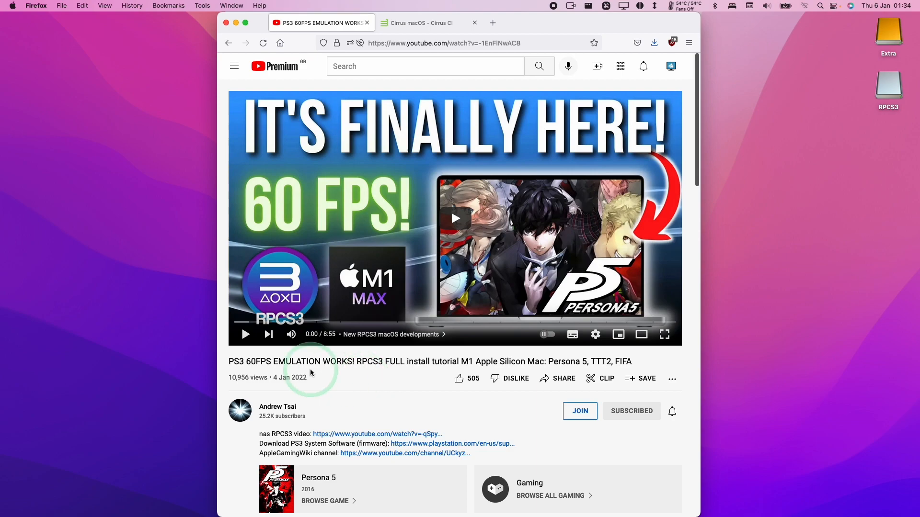
mouse_move(491, 297)
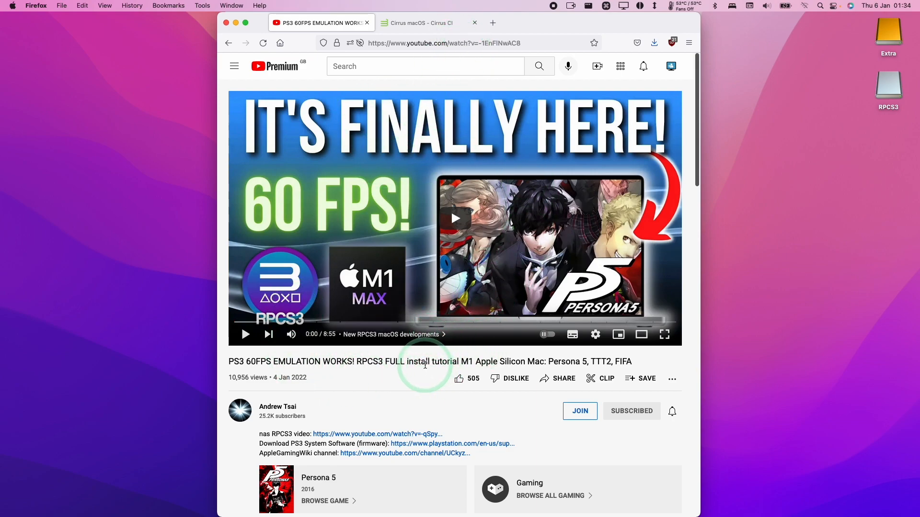
mouse_move(419, 383)
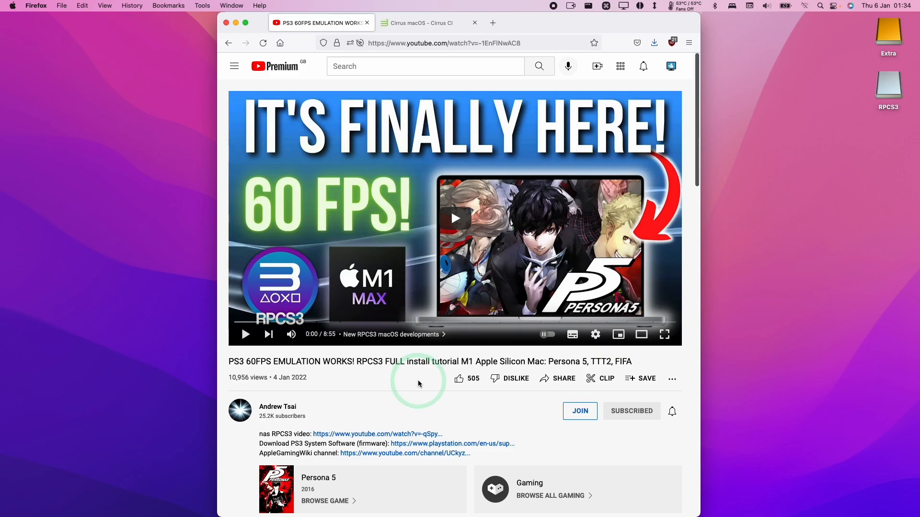